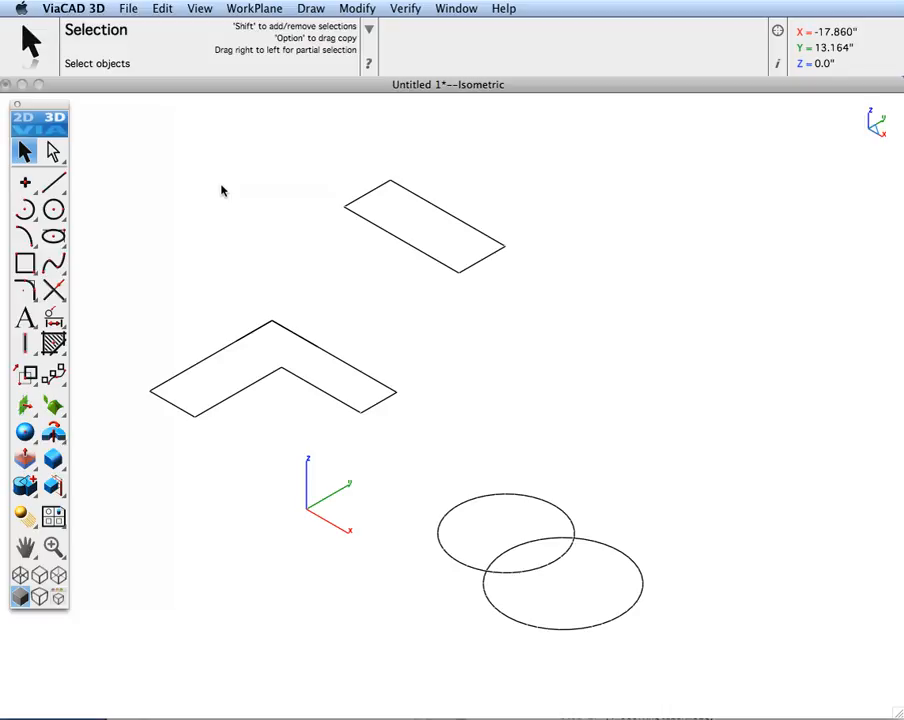
- Activate the Push/Pull tool and expand its flyout of push/pull variants
left_click(25, 457)
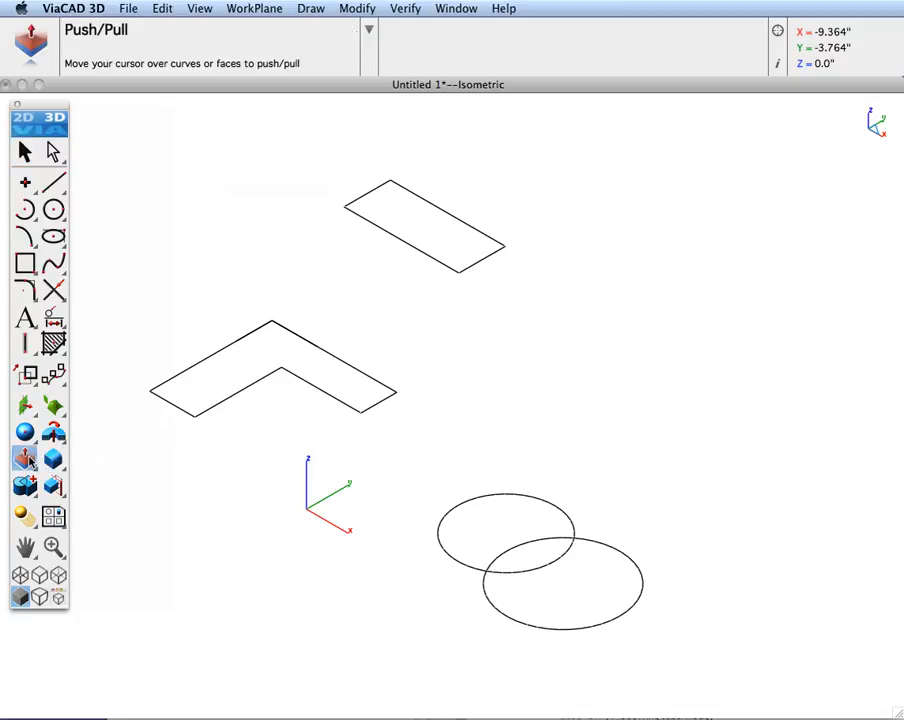
left_click(25, 458)
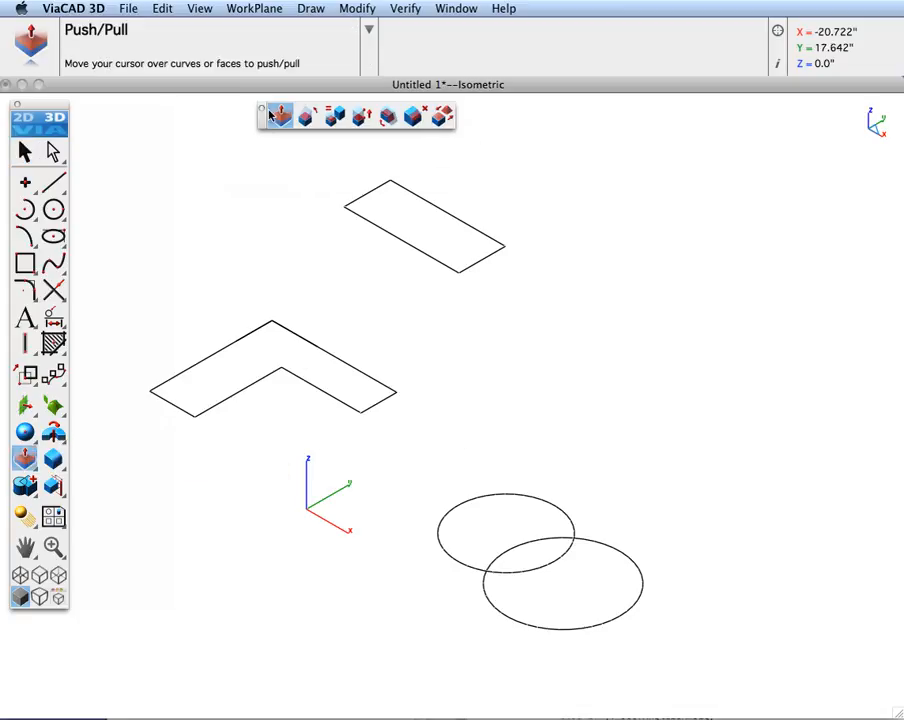
mouse_move(180, 192)
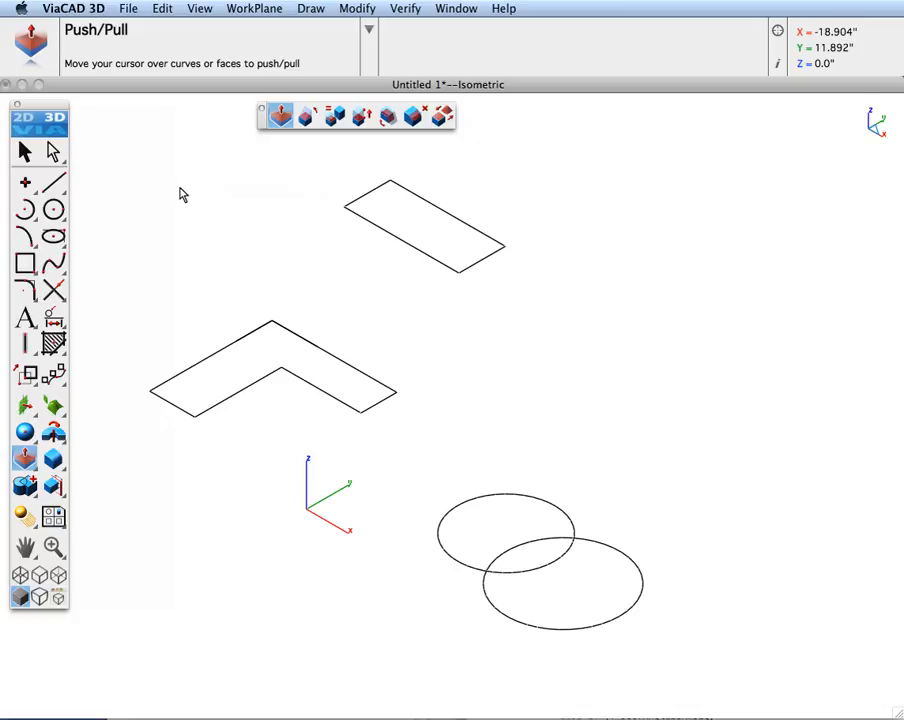
mouse_move(398, 219)
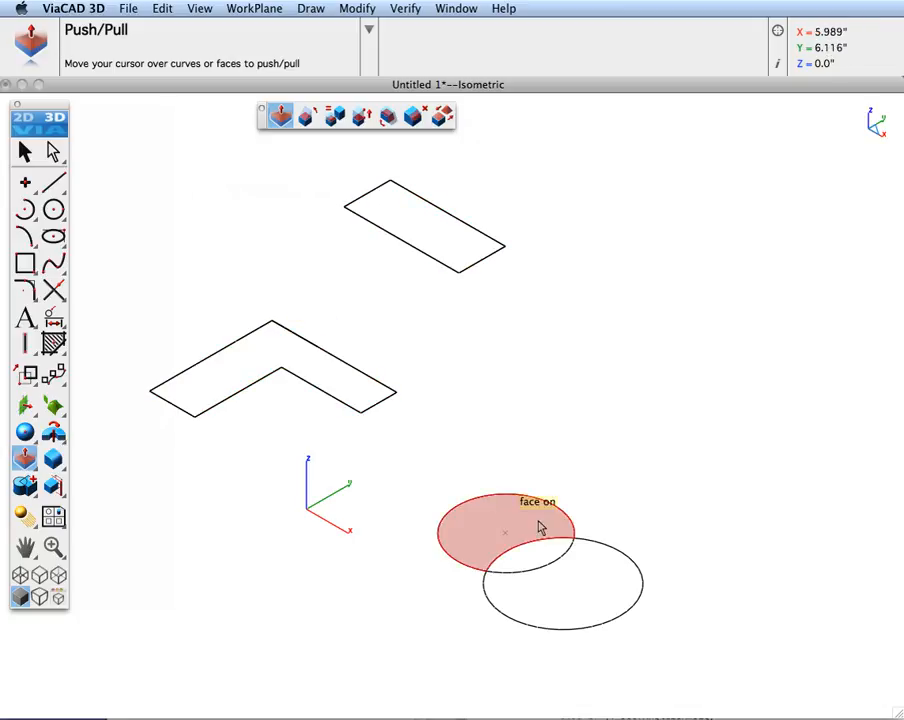
mouse_move(548, 470)
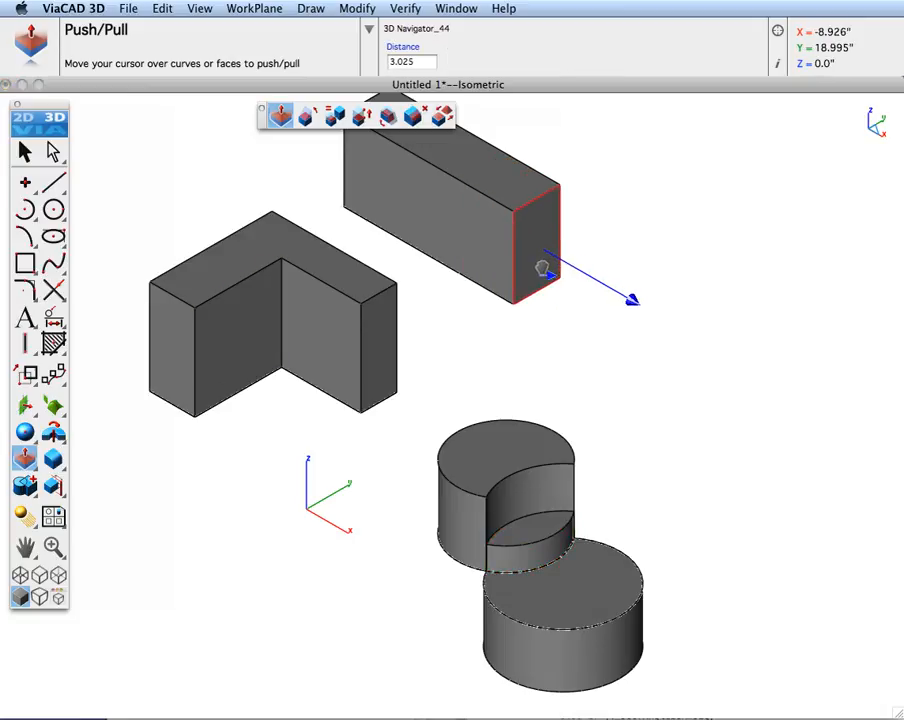
- Pull the rectangular block's end face outward to make the block longer
left_click_drag(542, 268, 520, 252)
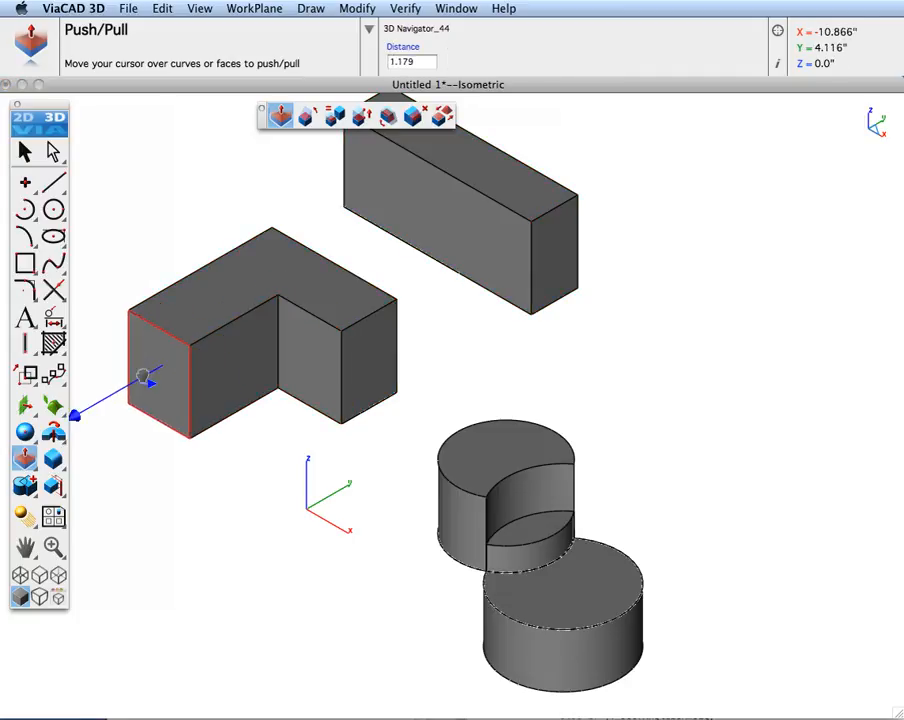
- Extend the L-shaped solid's end face, then centre a new circle on the long block's top
left_click_drag(145, 380, 350, 485)
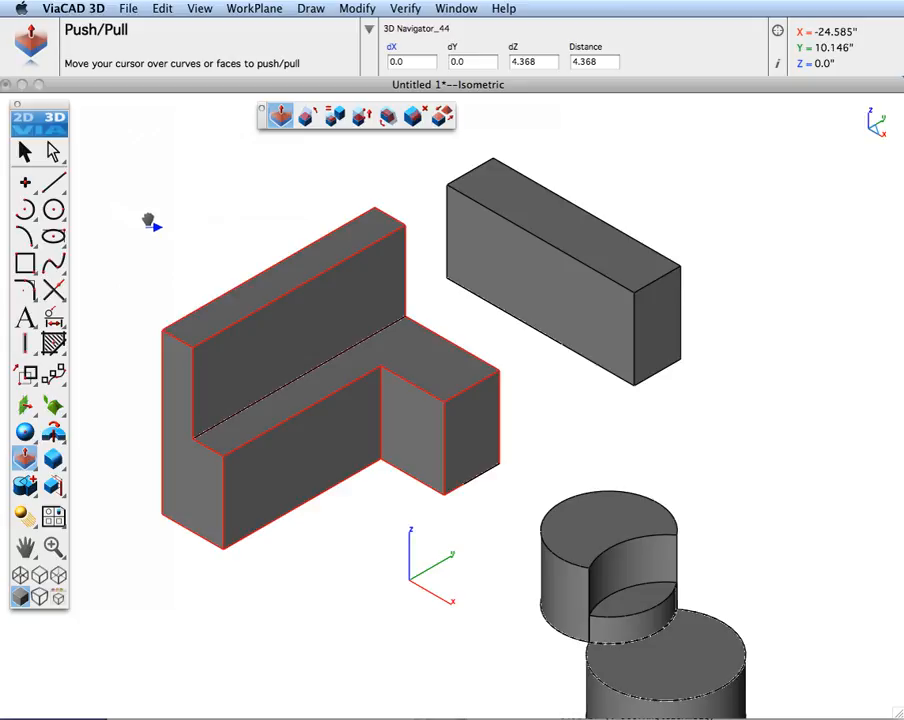
left_click(53, 209)
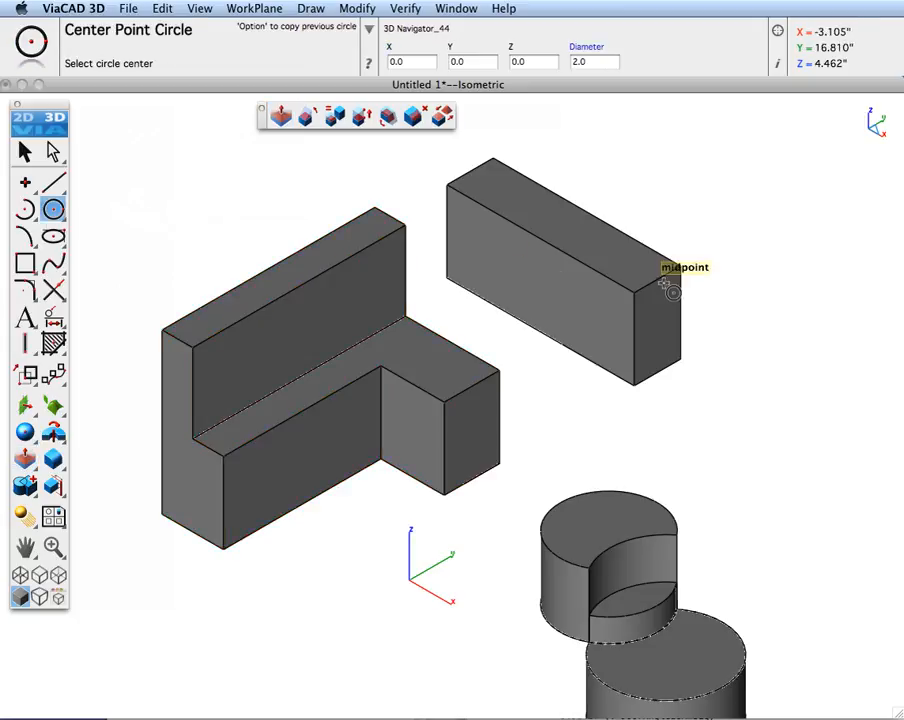
left_click(670, 292)
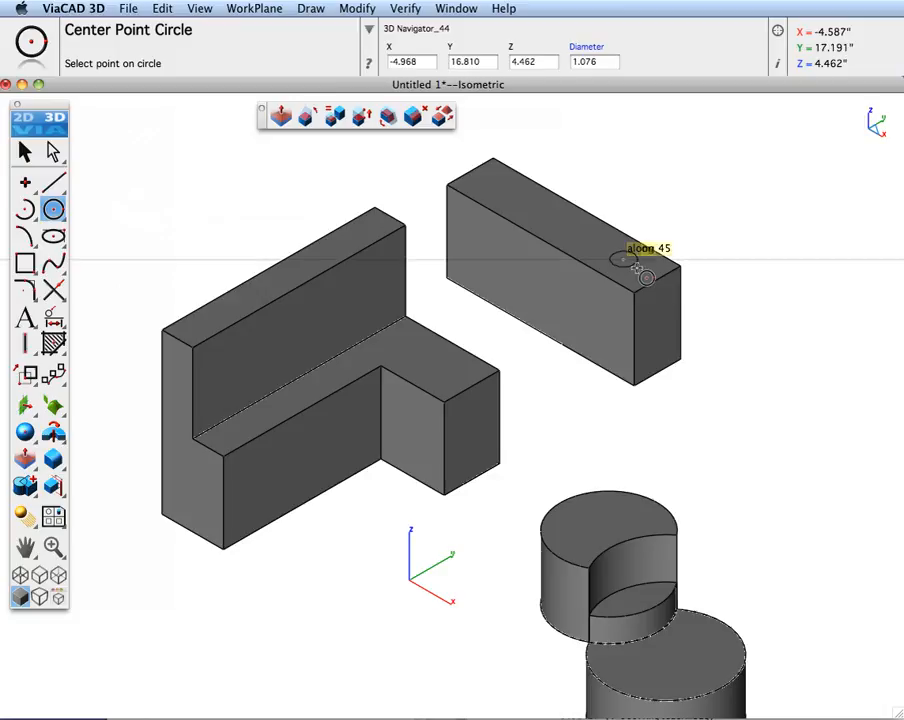